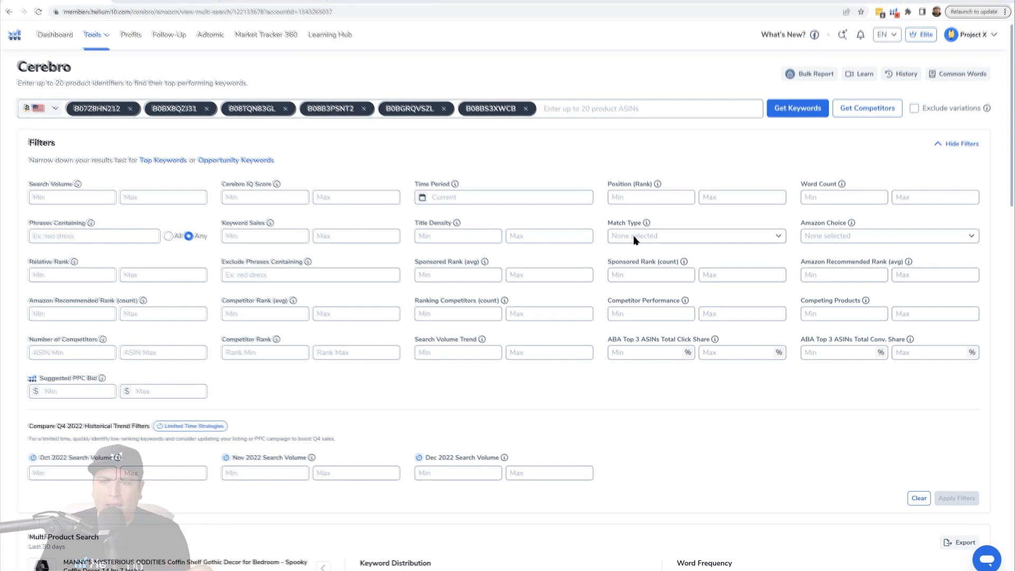
Set Cerebro's Position (Rank) filter to a 0–0 range for the six-ASIN search.
scroll("down", 3)
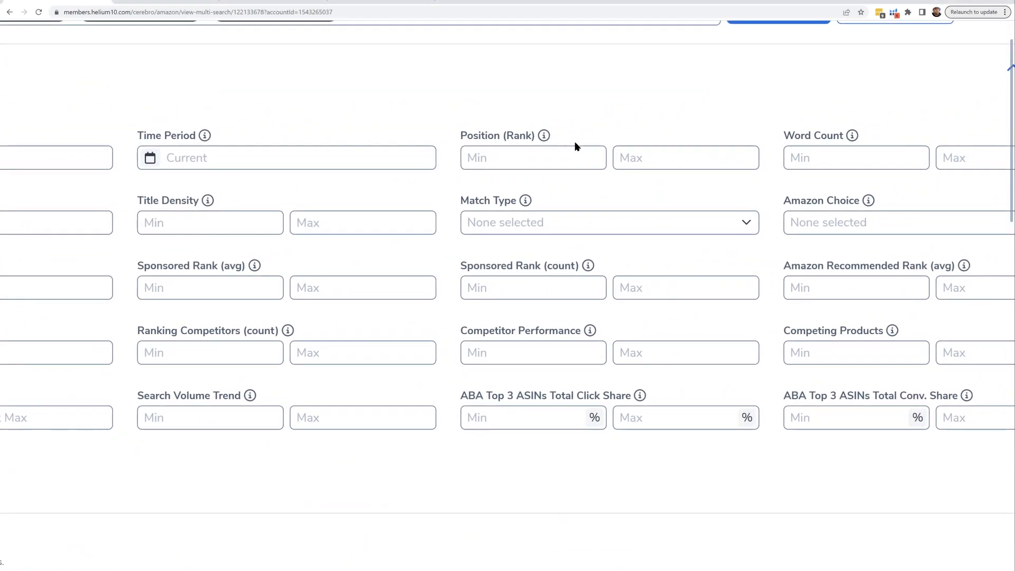
left_click(448, 157)
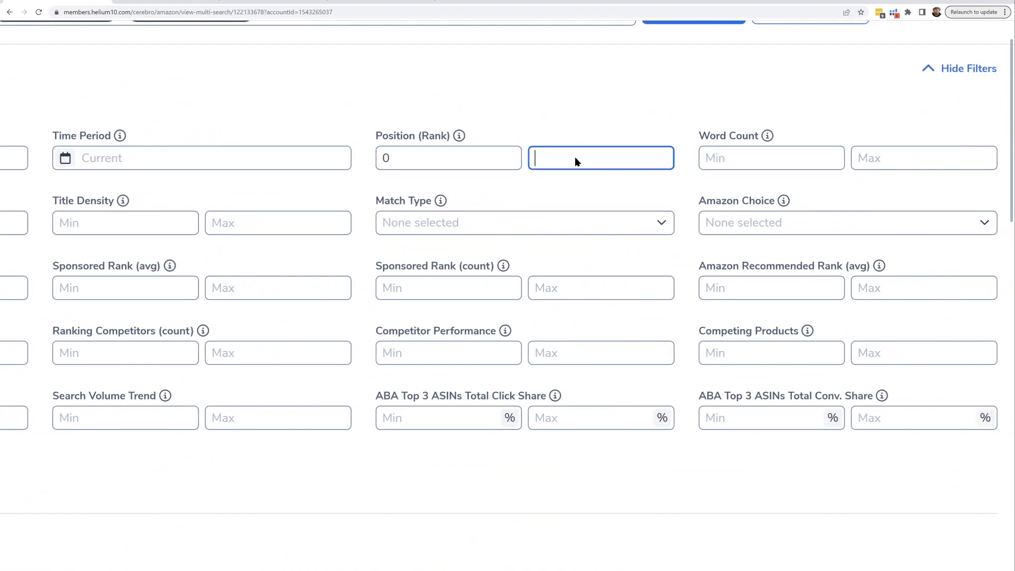
type("0")
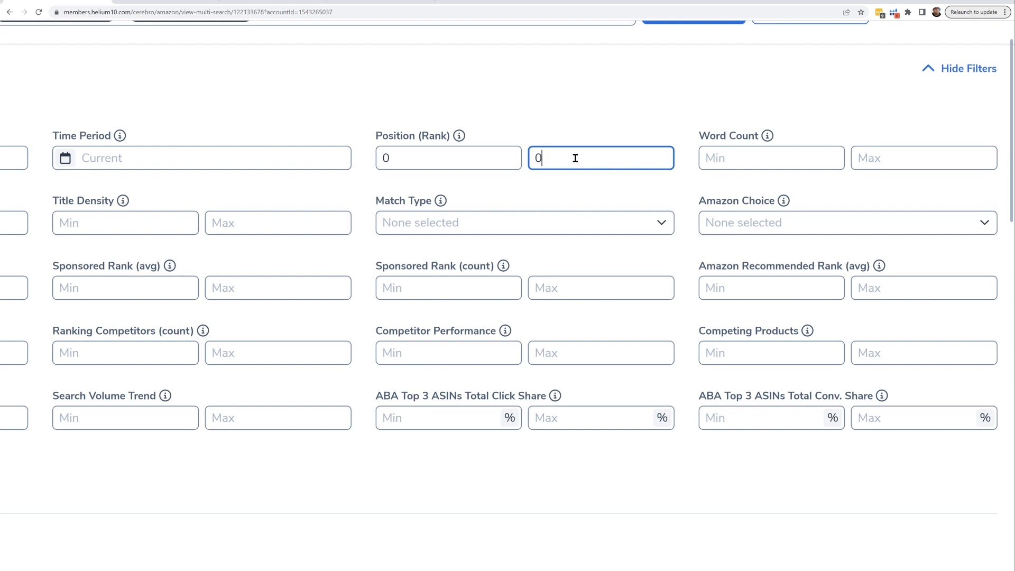
scroll("up", 3)
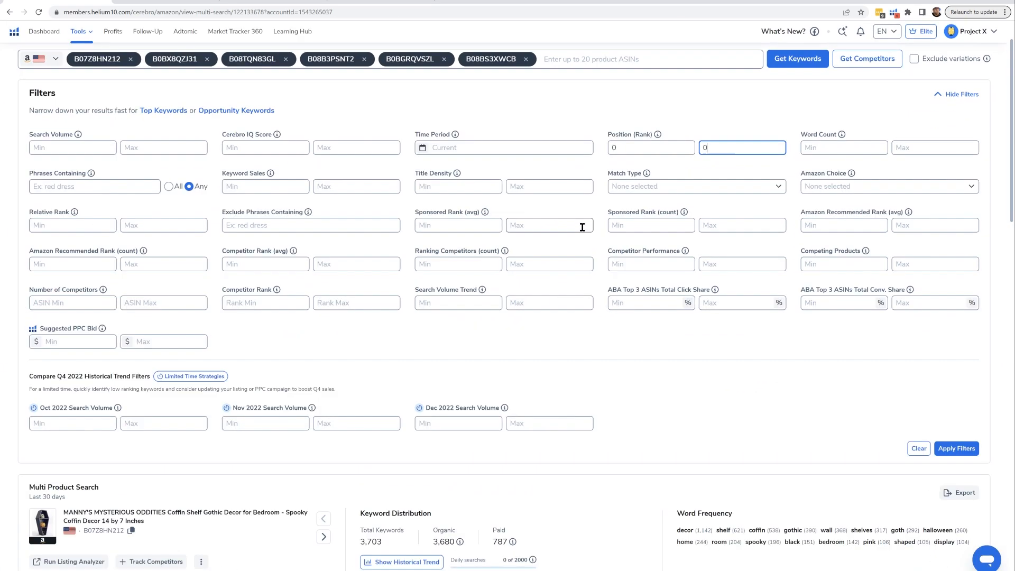
mouse_move(832, 269)
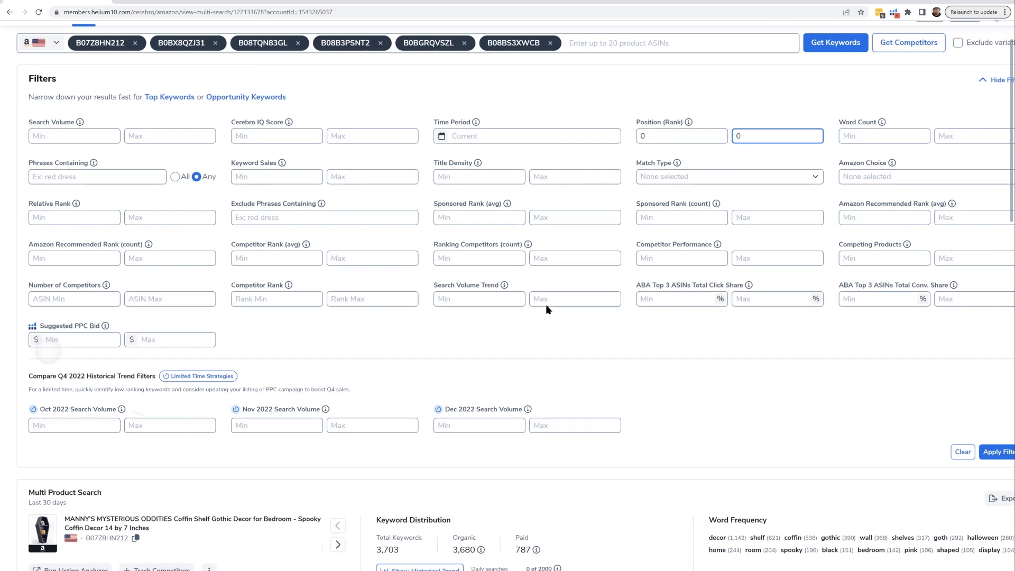
scroll("down", 3)
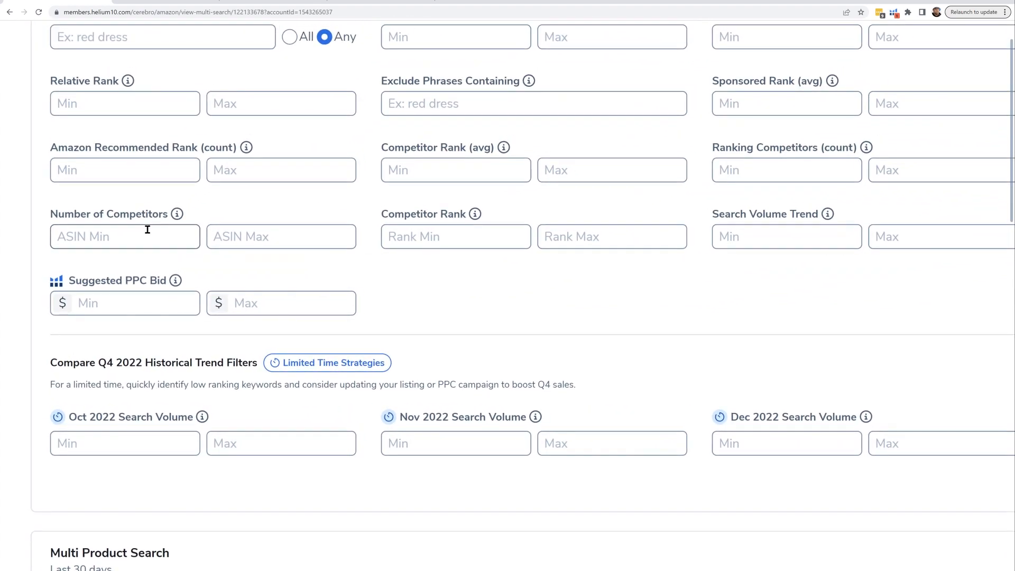
scroll("up", 3)
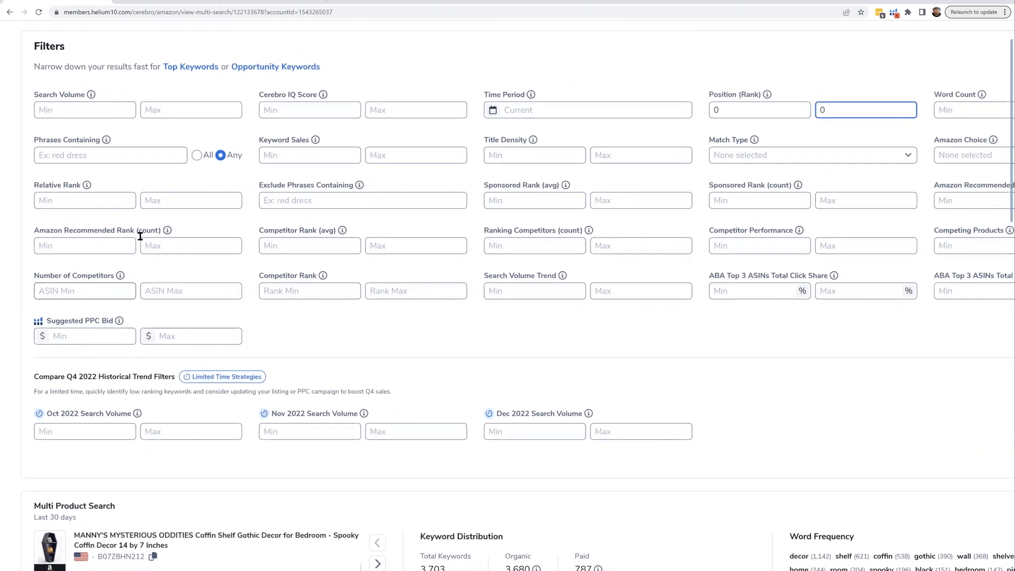
scroll("up", 3)
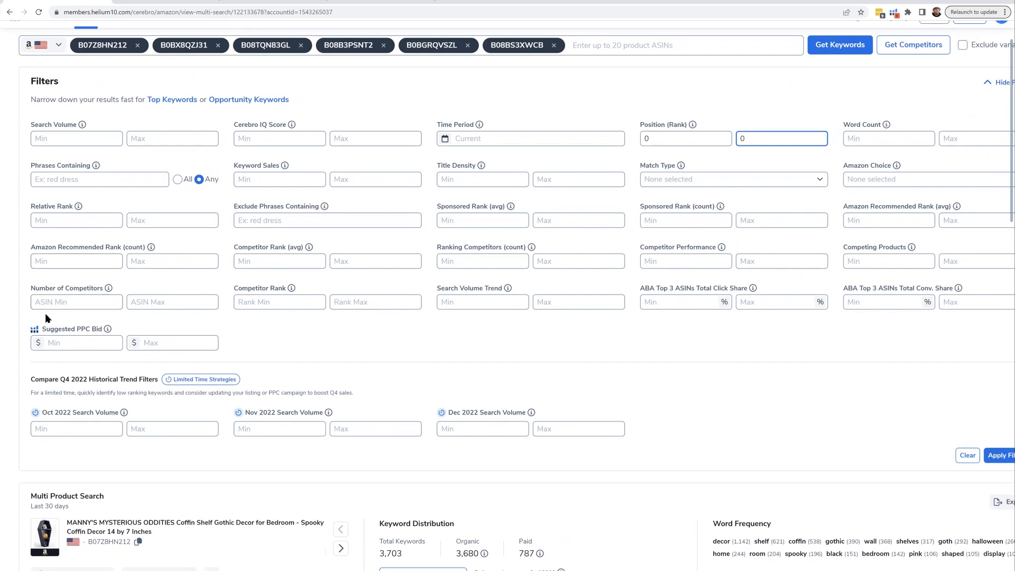
Require a minimum of 1 competitor and a Competitor Rank range of 1 to 10.
left_click(76, 302)
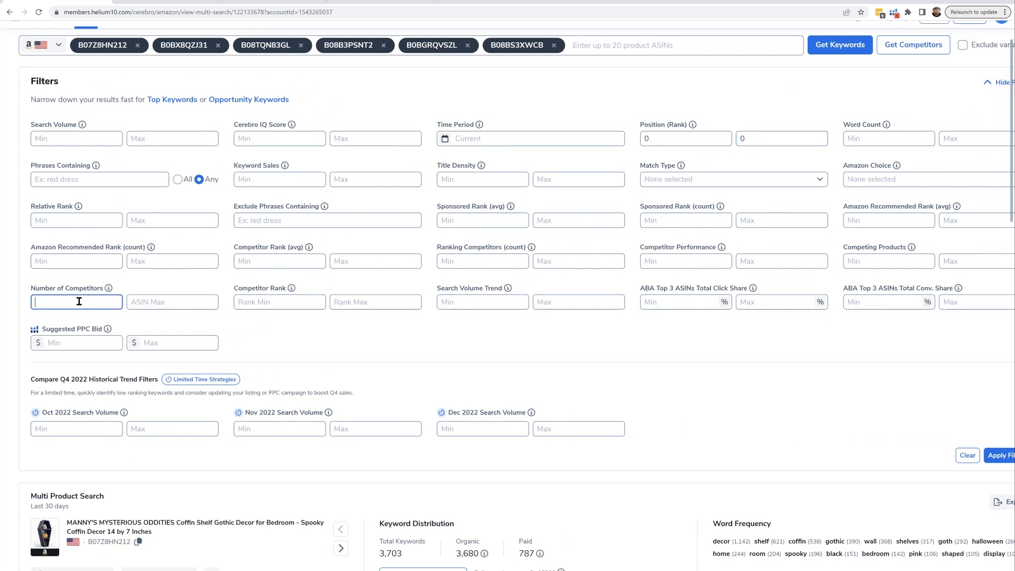
type("1")
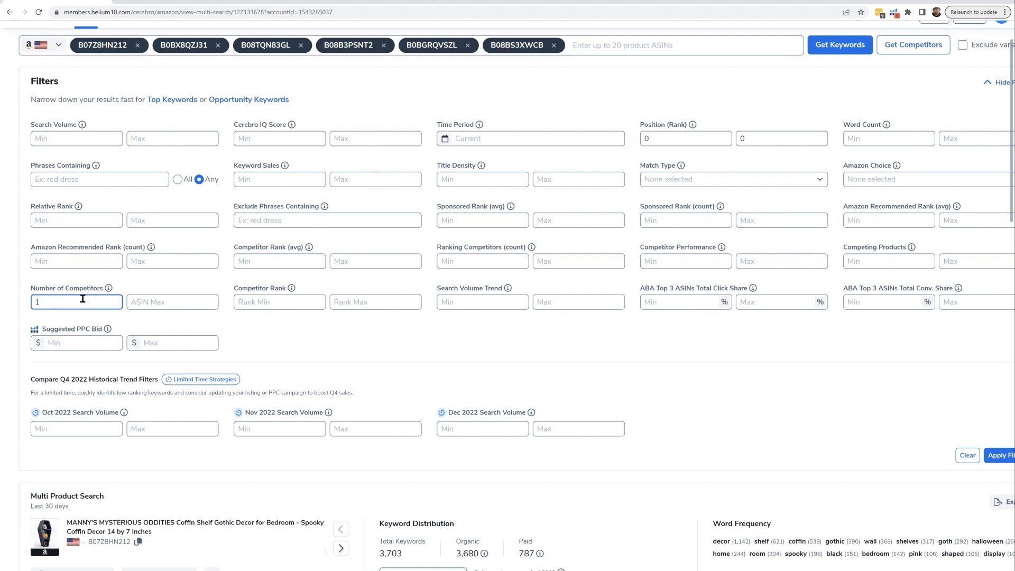
mouse_move(279, 301)
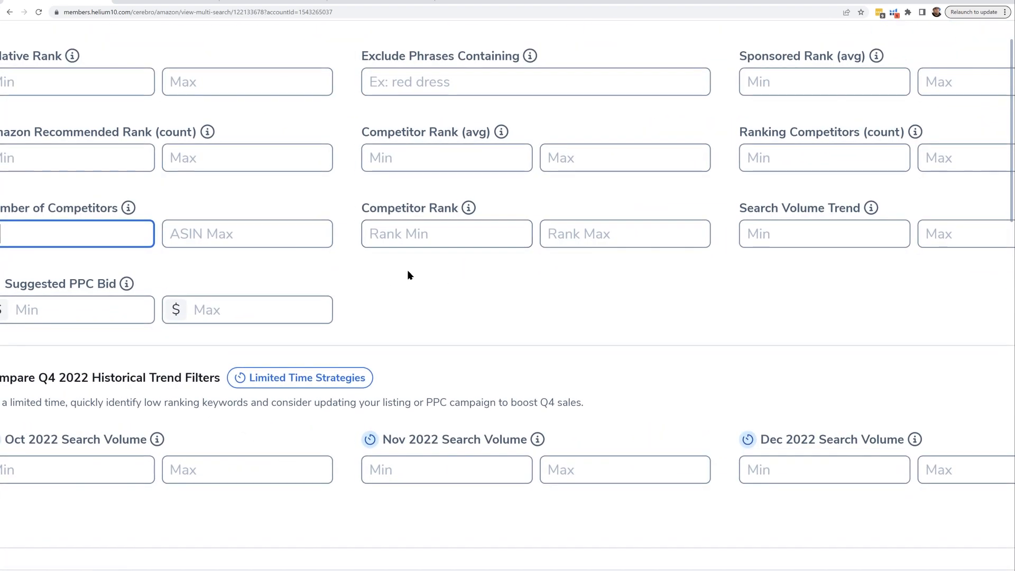
left_click(446, 233)
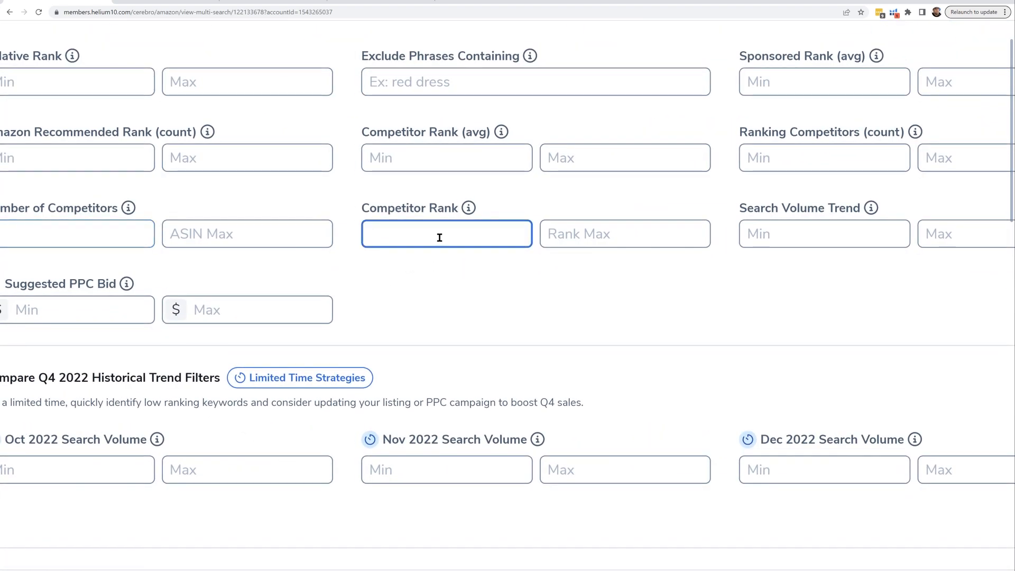
type("1")
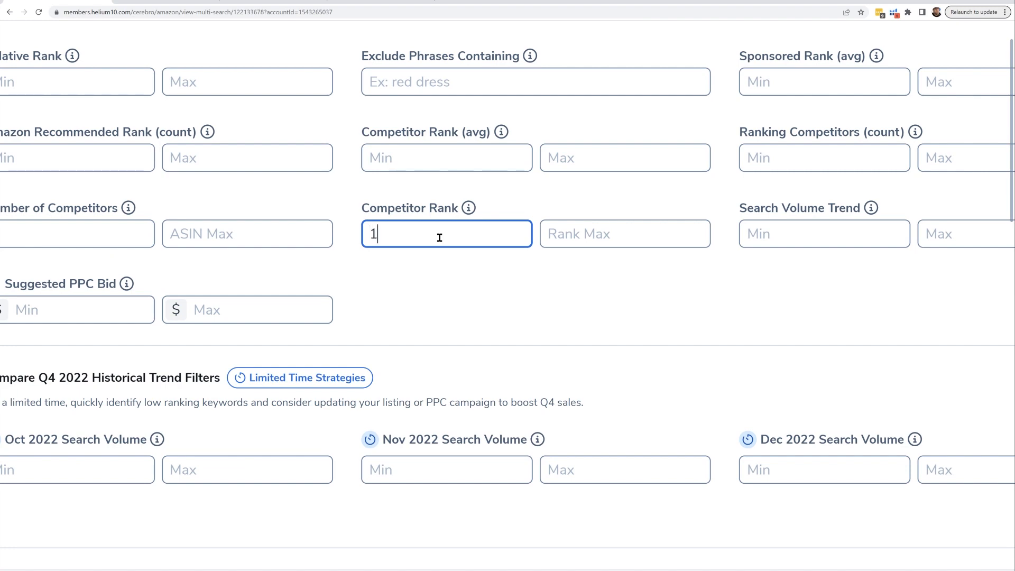
type("10")
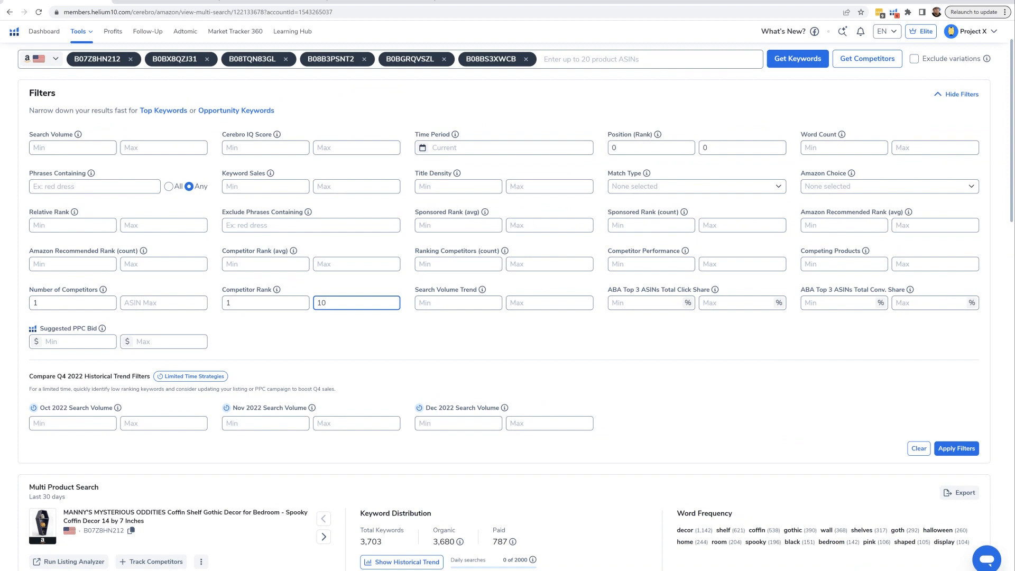
mouse_move(639, 240)
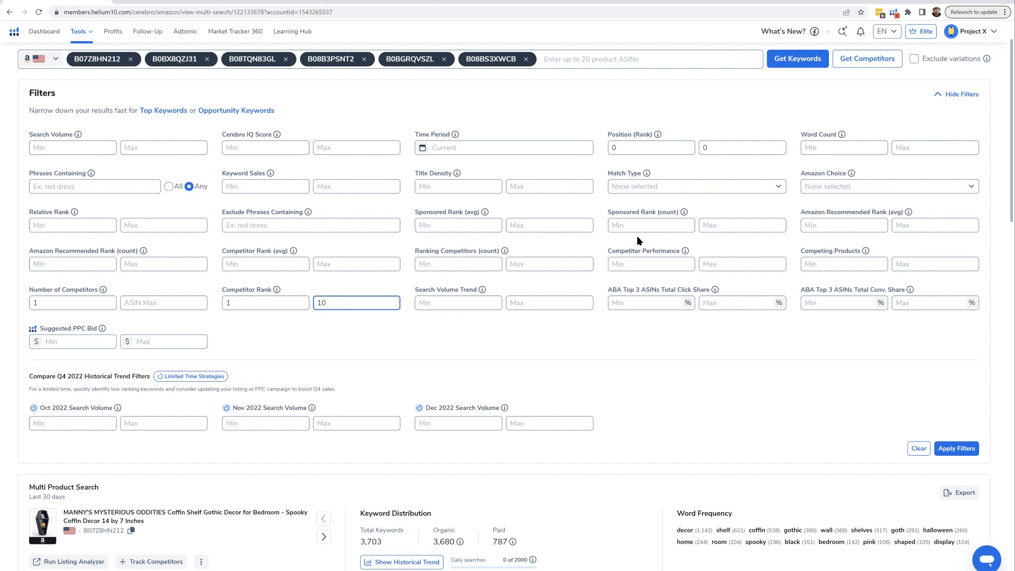
Apply the filters with Search Volume minimum 400, narrowing results to 'gothic cabinet'.
left_click(73, 147)
type("400")
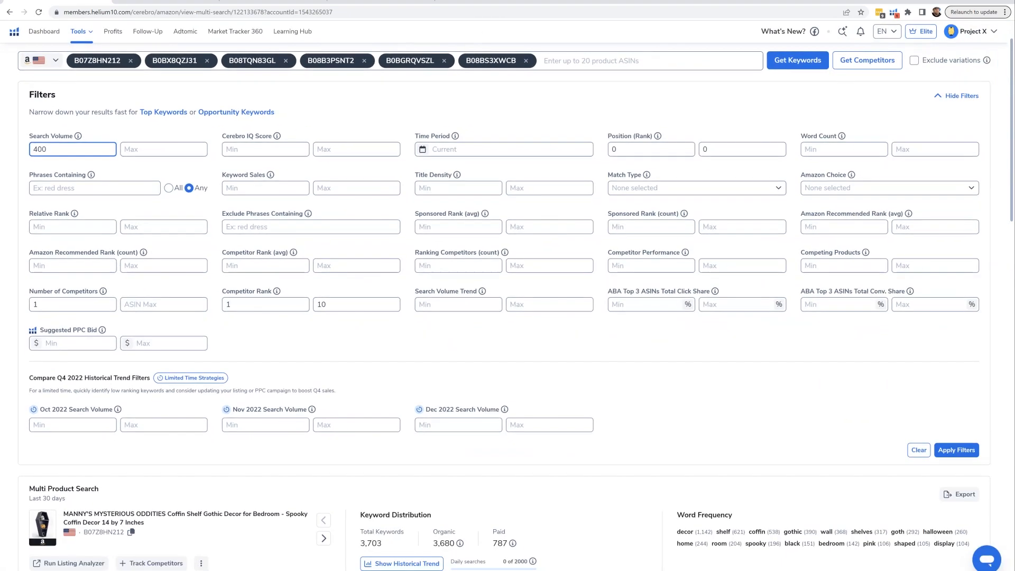
mouse_move(811, 364)
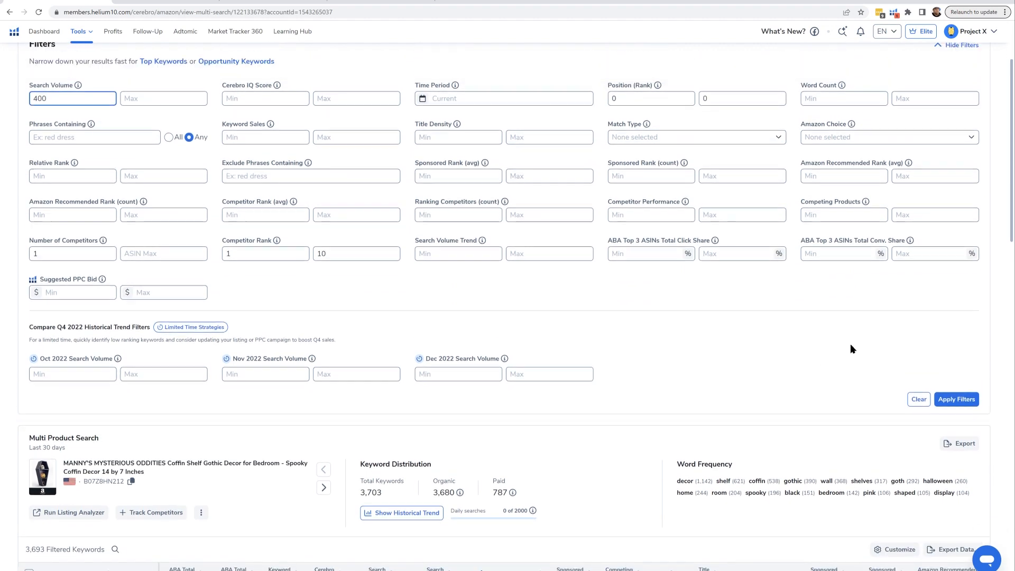
scroll("up", 3)
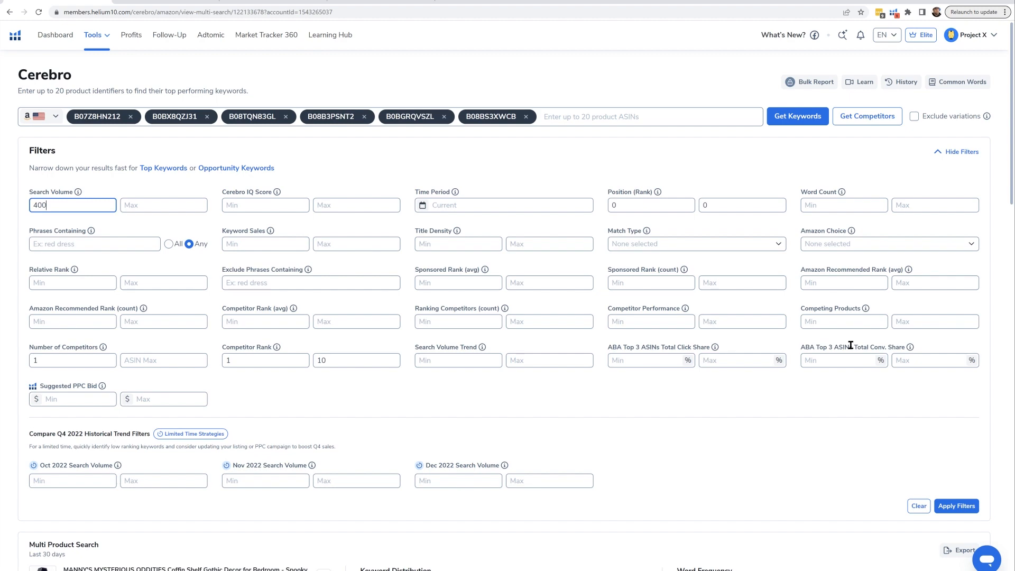
left_click(956, 506)
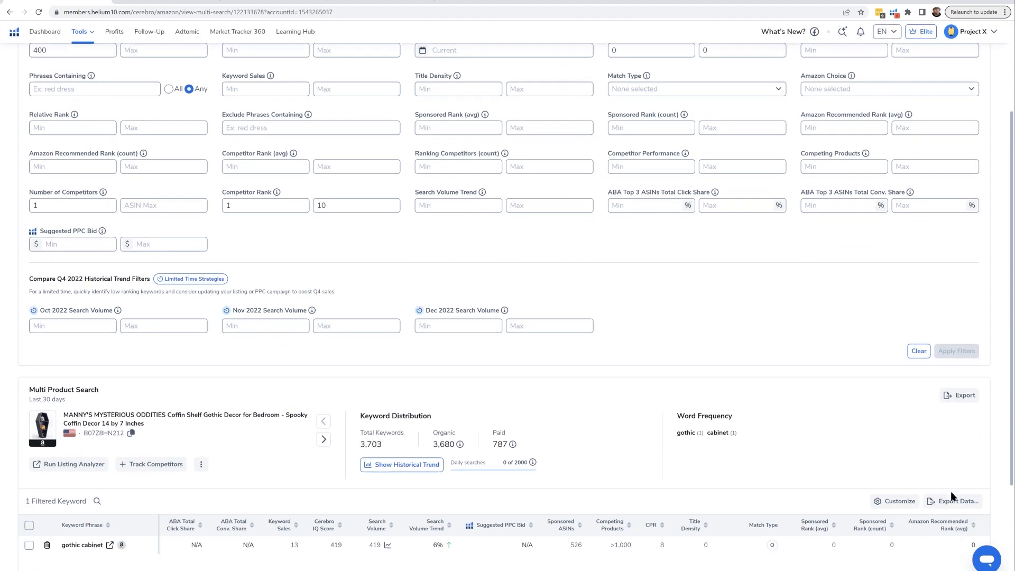
scroll("down", 3)
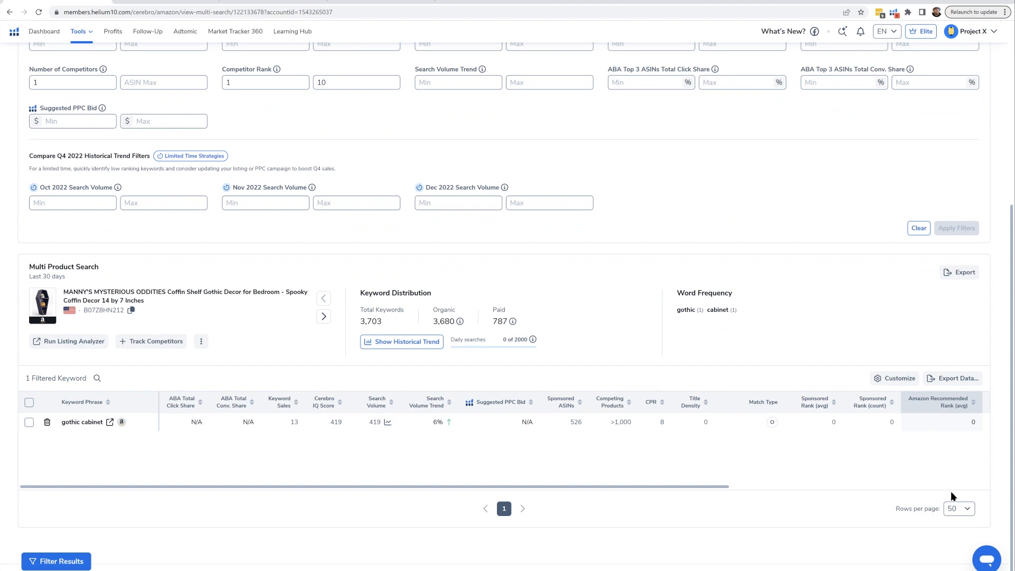
scroll("down", 3)
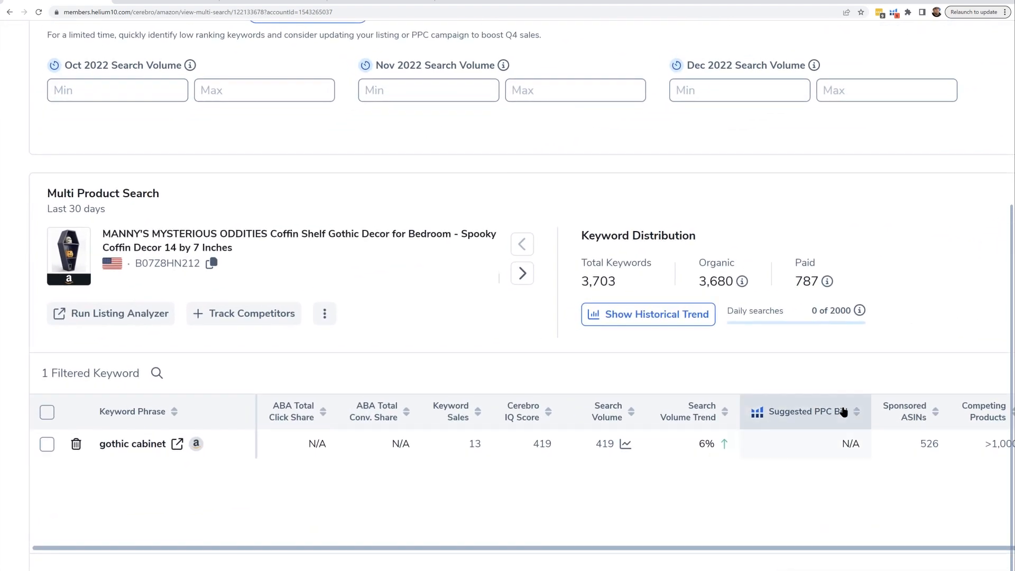
scroll("up", 3)
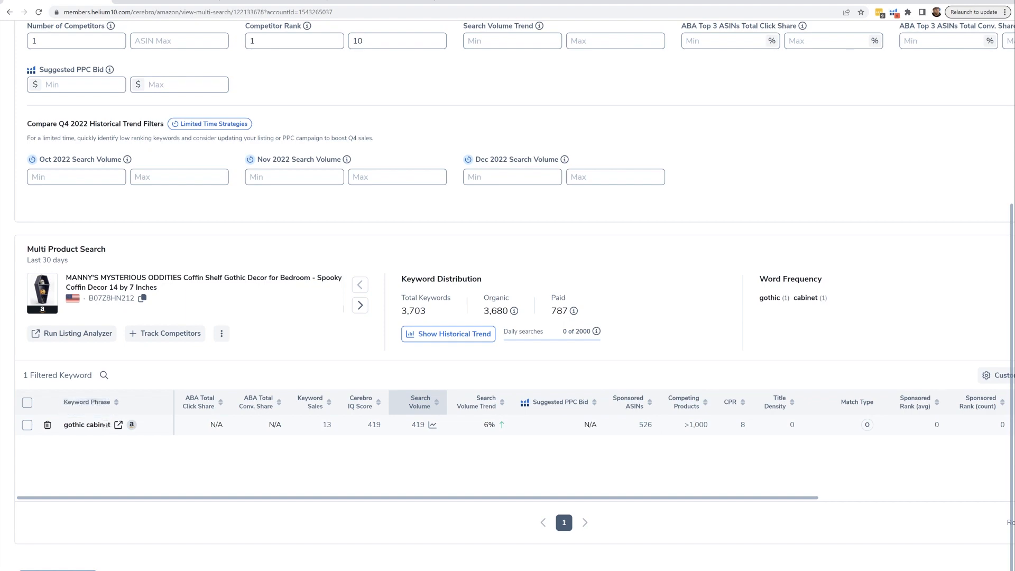
Select the 'gothic cabinet' keyword and launch Index Checker from the Tools menu.
double_click(85, 431)
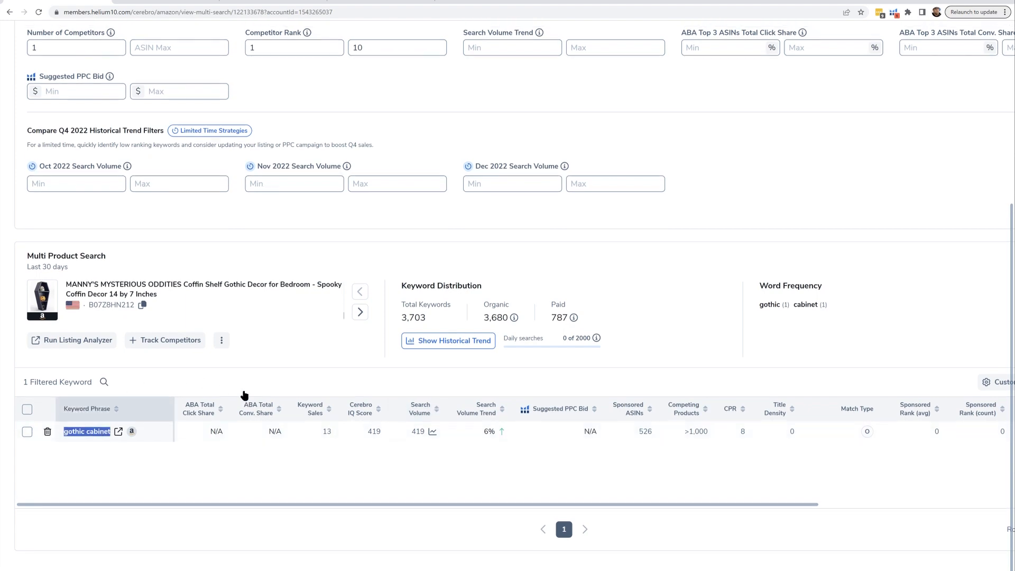
left_click(82, 33)
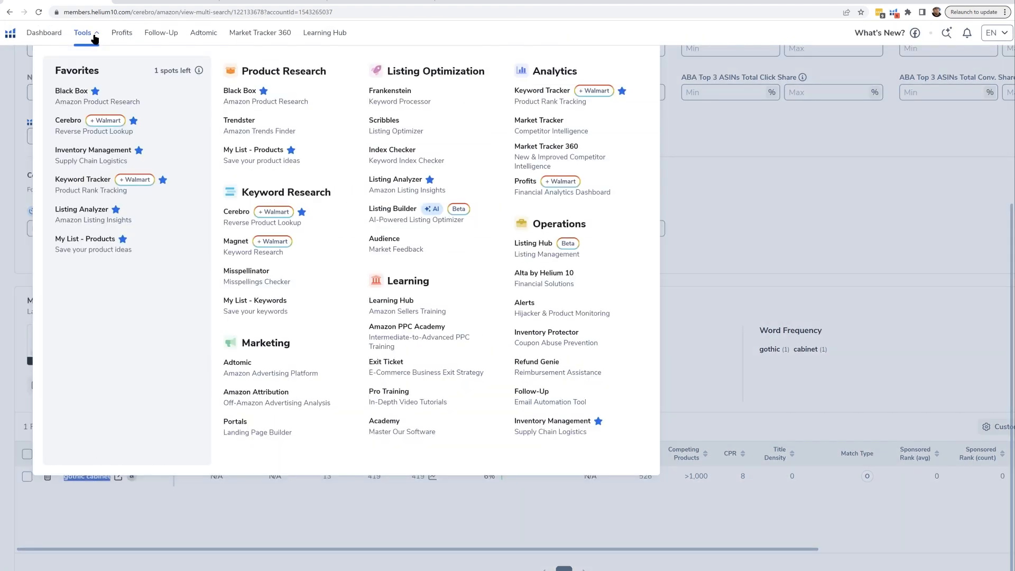
right_click(393, 150)
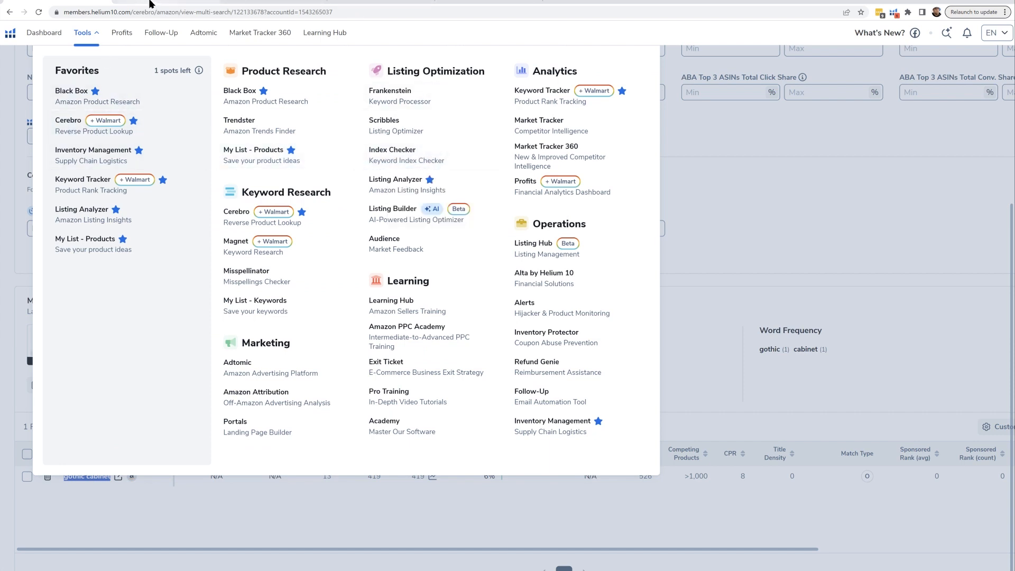
left_click(391, 149)
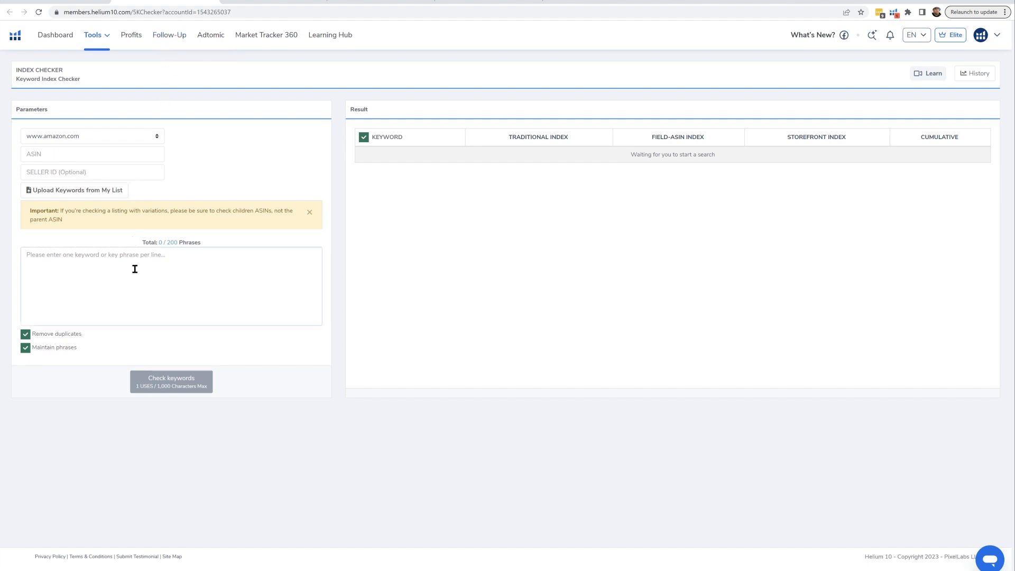
Enter 'gothic cabinet' as the keyword and copy ASIN B07ZBHN212 from Cerebro into the ASIN field.
type("gothic cabinet")
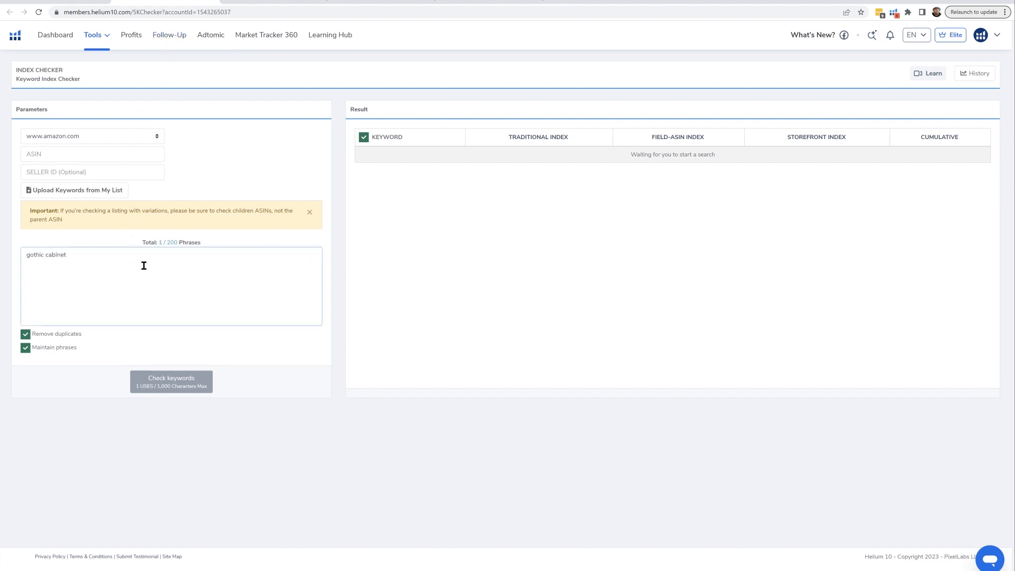
mouse_move(73, 9)
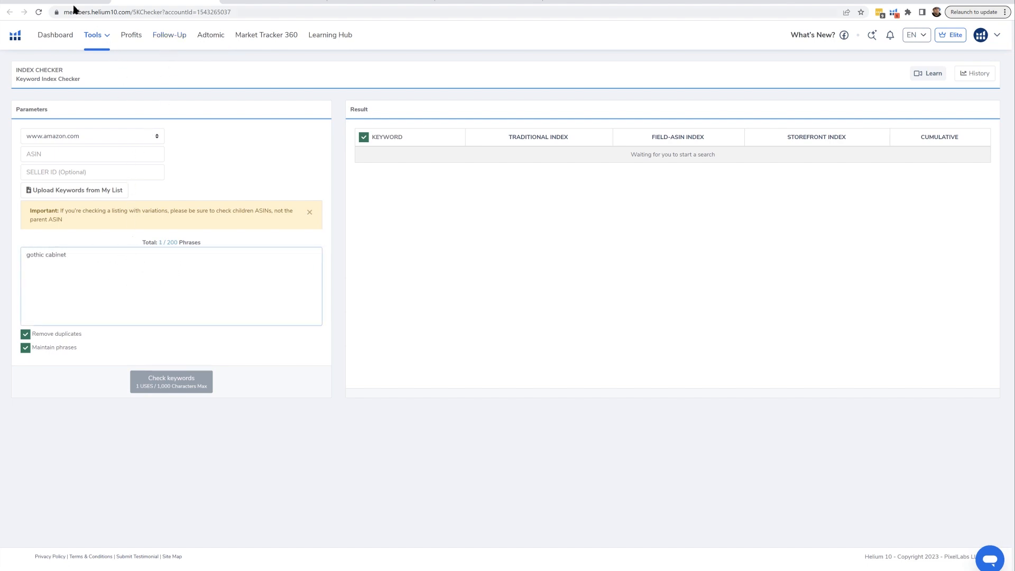
left_click(84, 33)
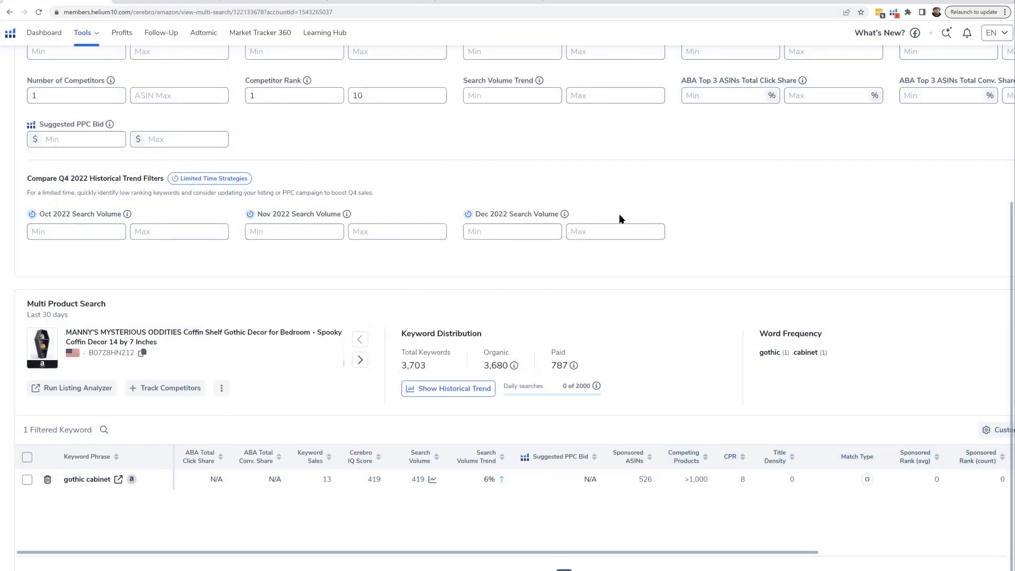
scroll("up", 3)
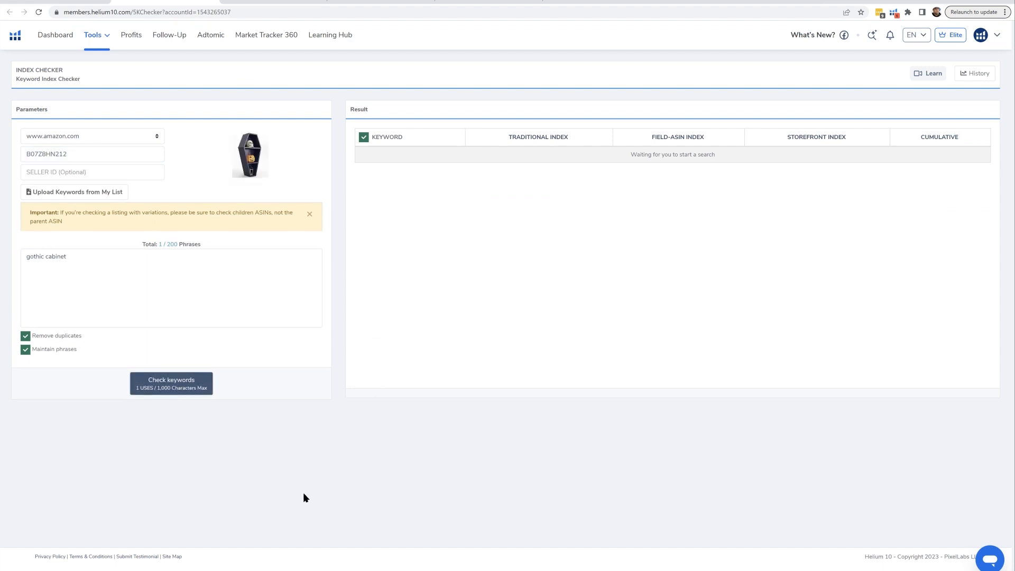
Run the index check: 'gothic cabinet' indexed by field-ASIN and cumulative, not storefront.
left_click(172, 383)
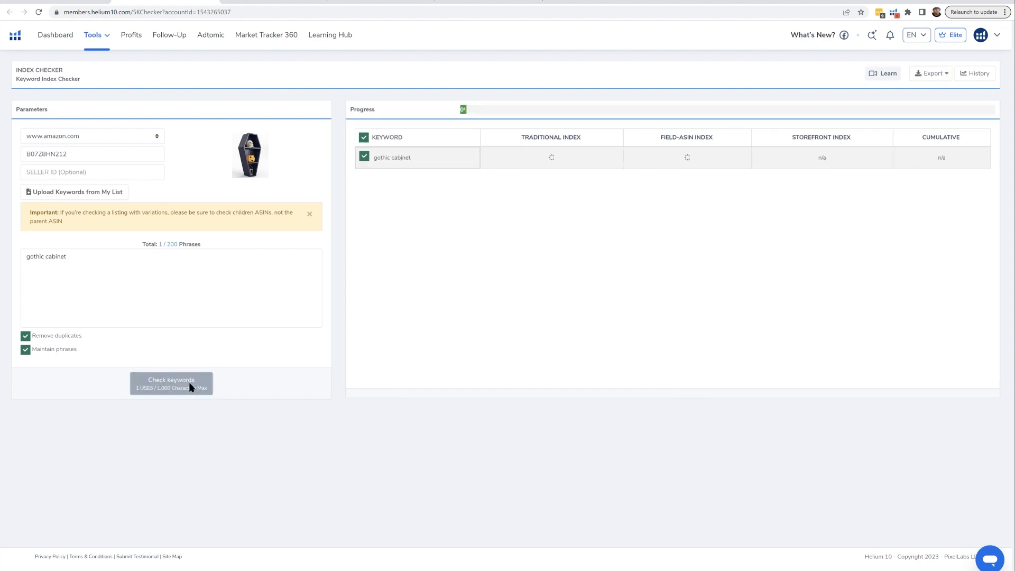
left_click(172, 383)
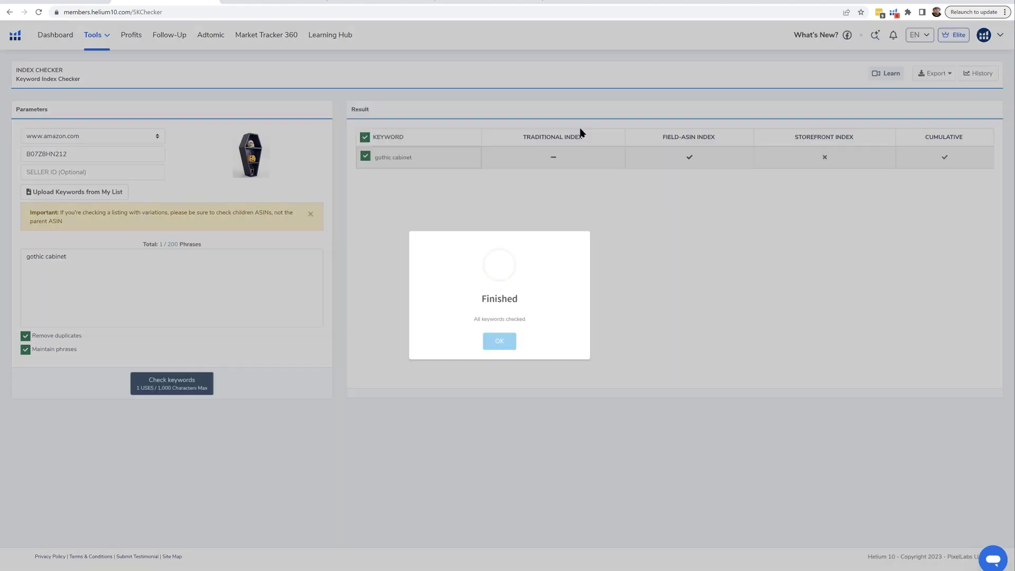
left_click(499, 342)
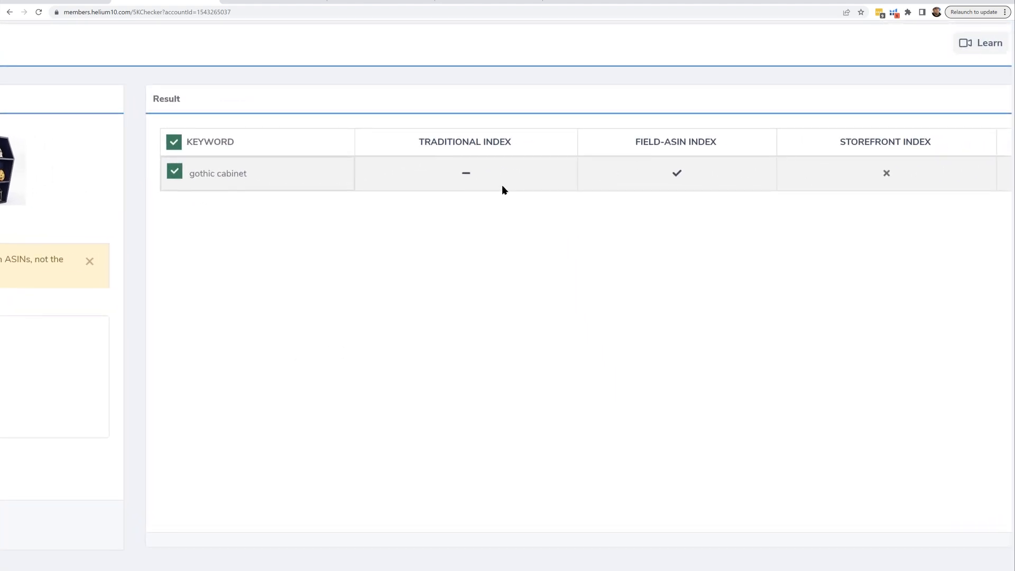
scroll("up", 3)
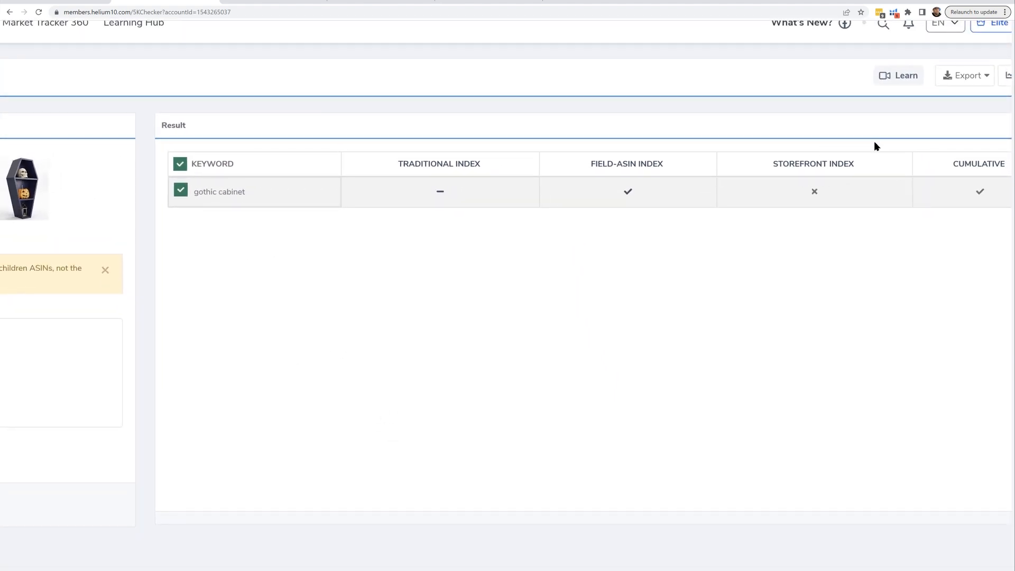
mouse_move(863, 154)
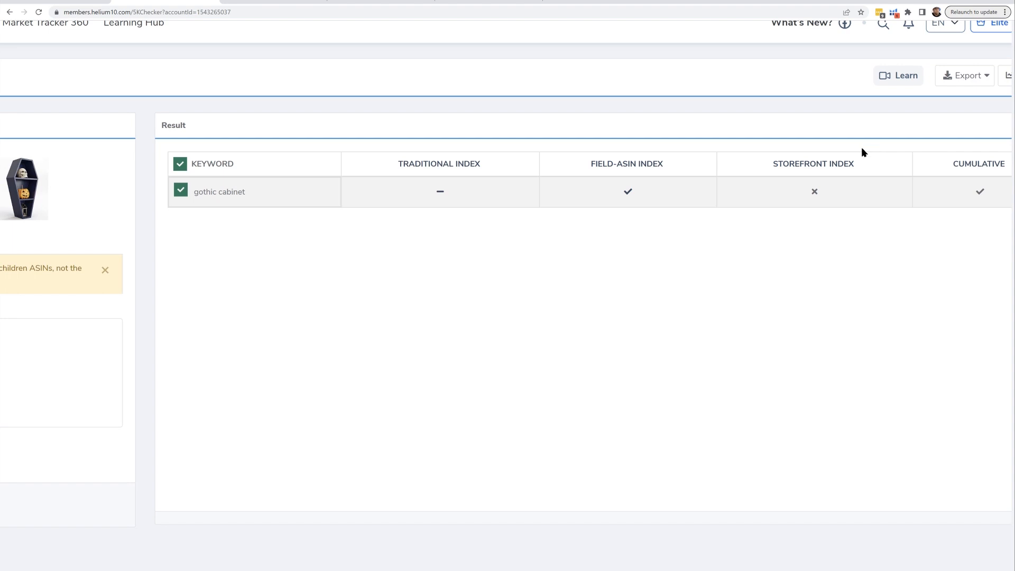
scroll("up", 3)
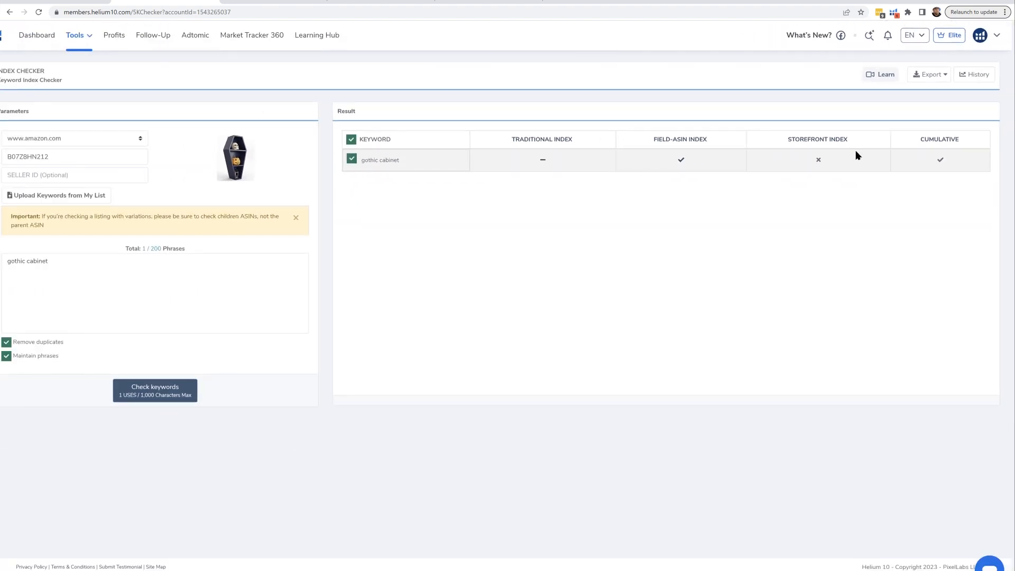
mouse_move(774, 88)
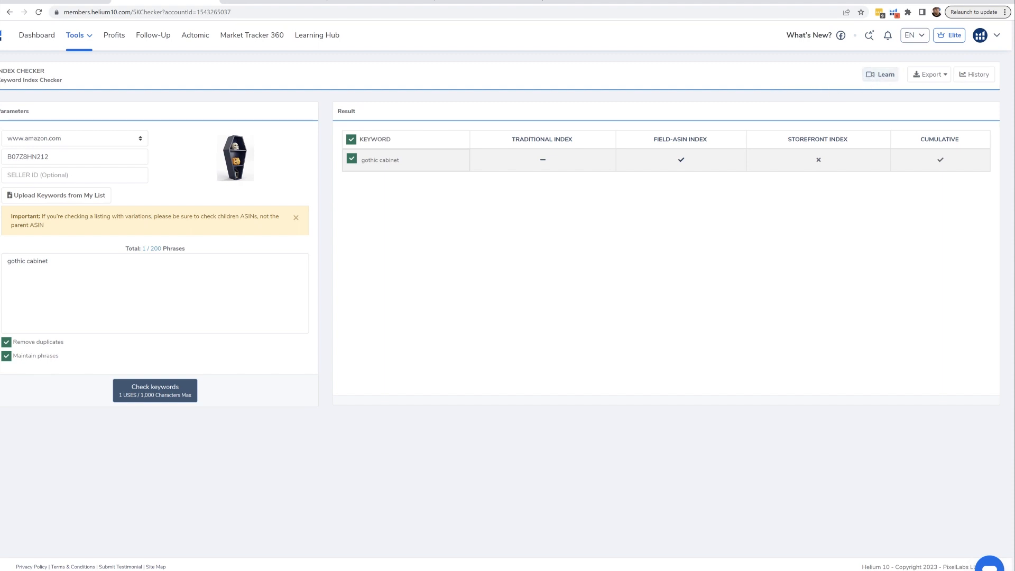
mouse_move(74, 29)
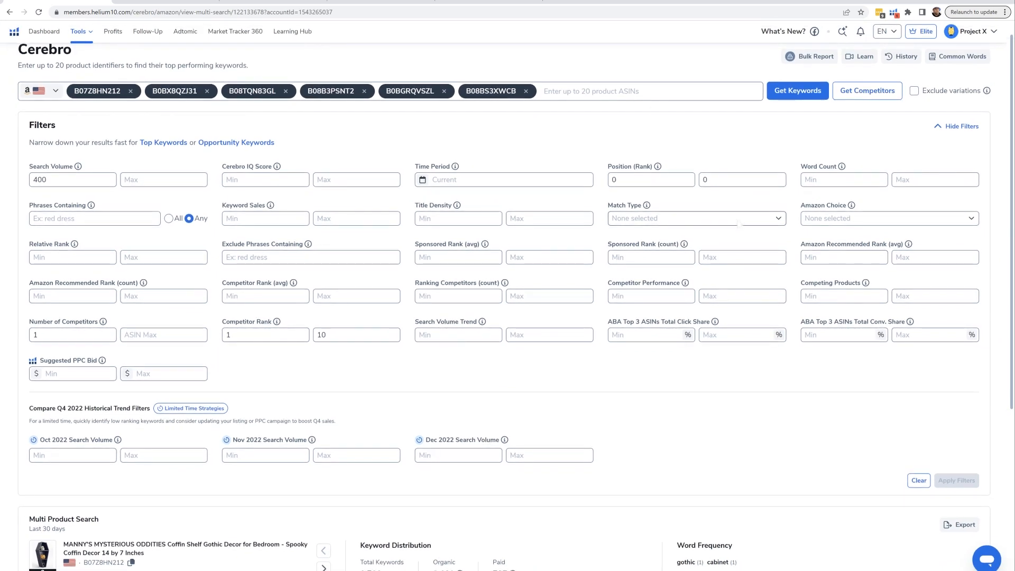
Expand Cerebro's Match Type filter to show Organic, Sponsored Product and Amazon Choice.
left_click(696, 217)
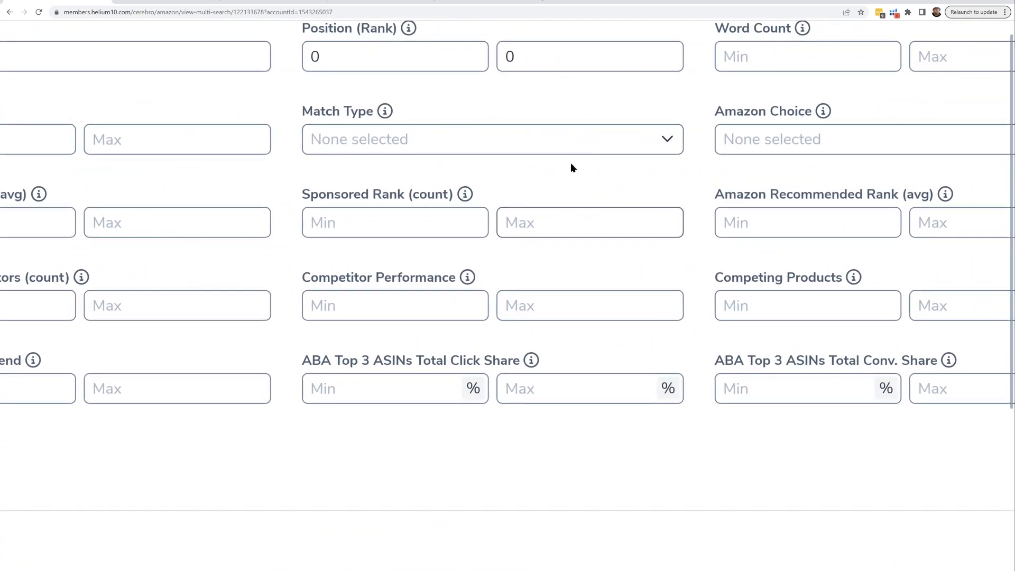
left_click(492, 140)
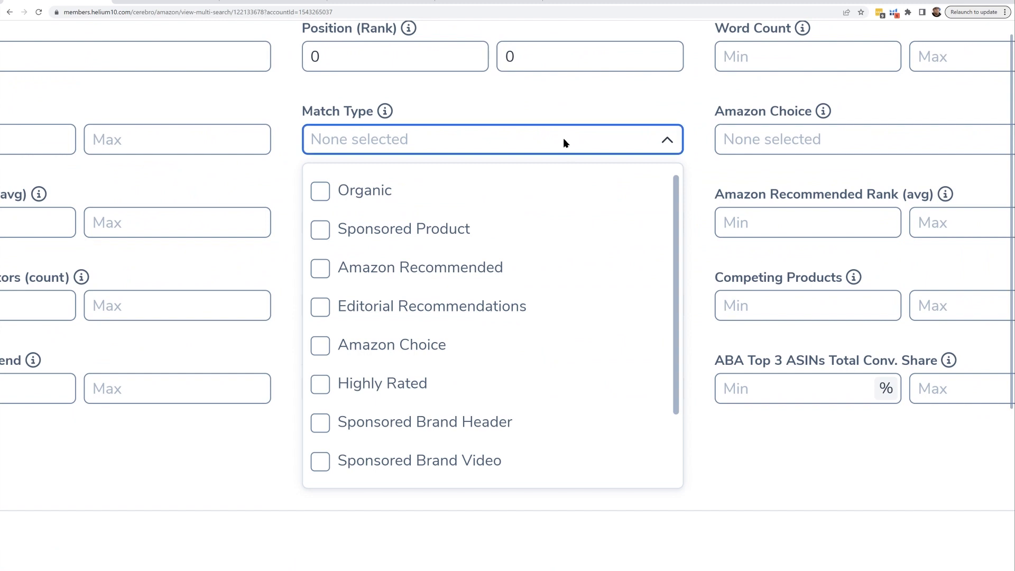
mouse_move(450, 247)
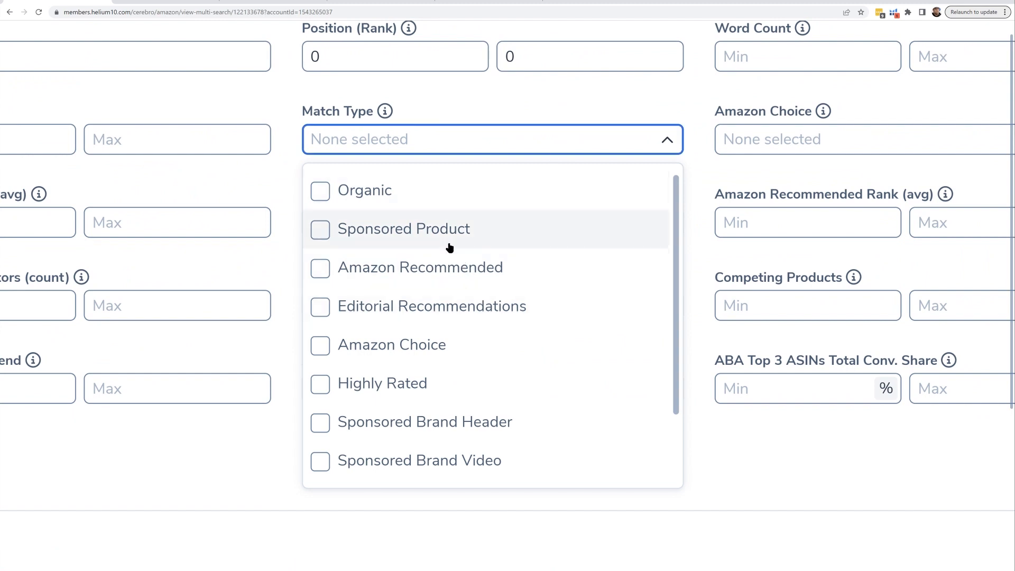
mouse_move(409, 298)
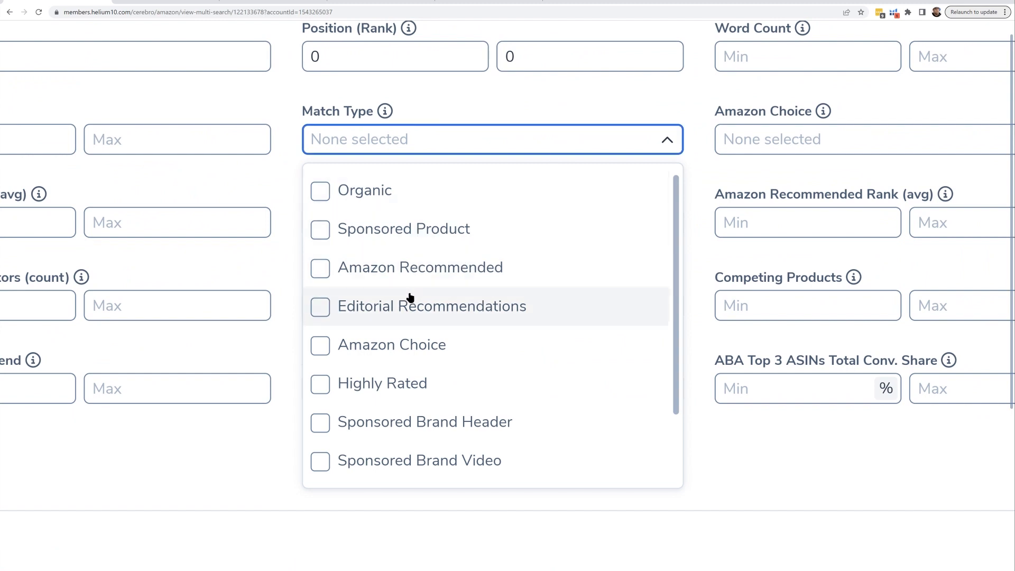
mouse_move(412, 309)
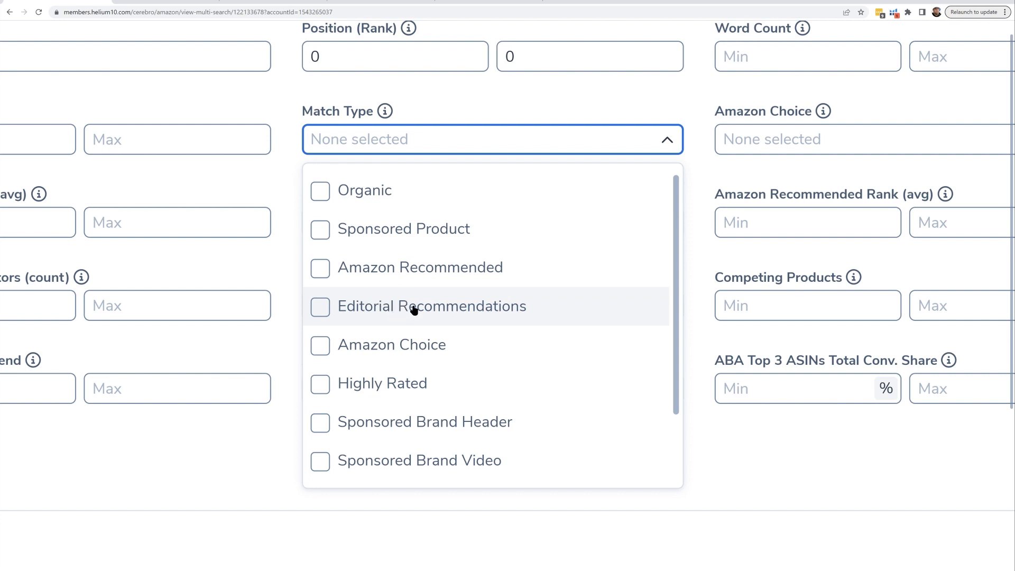
mouse_move(414, 344)
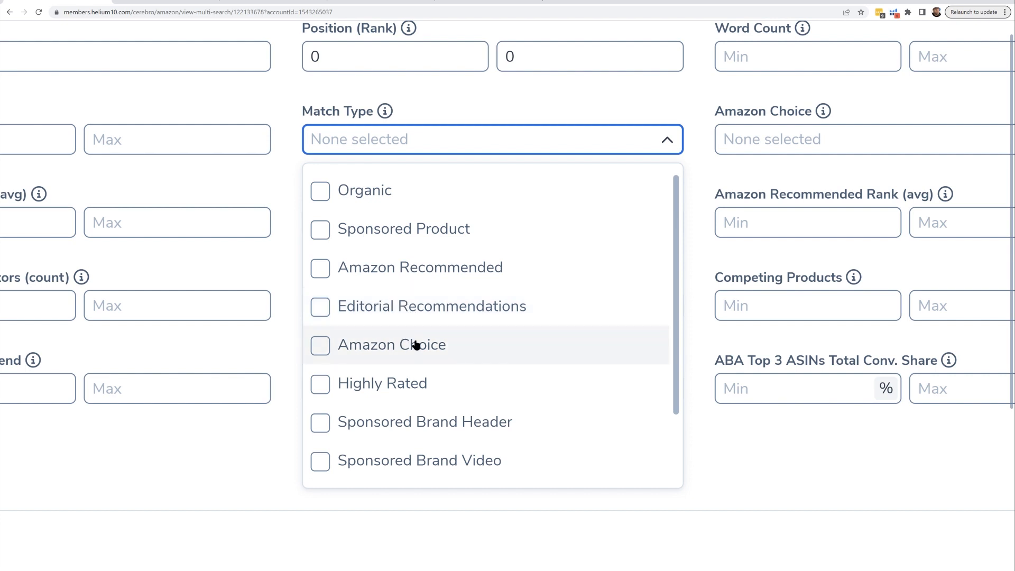
mouse_move(406, 351)
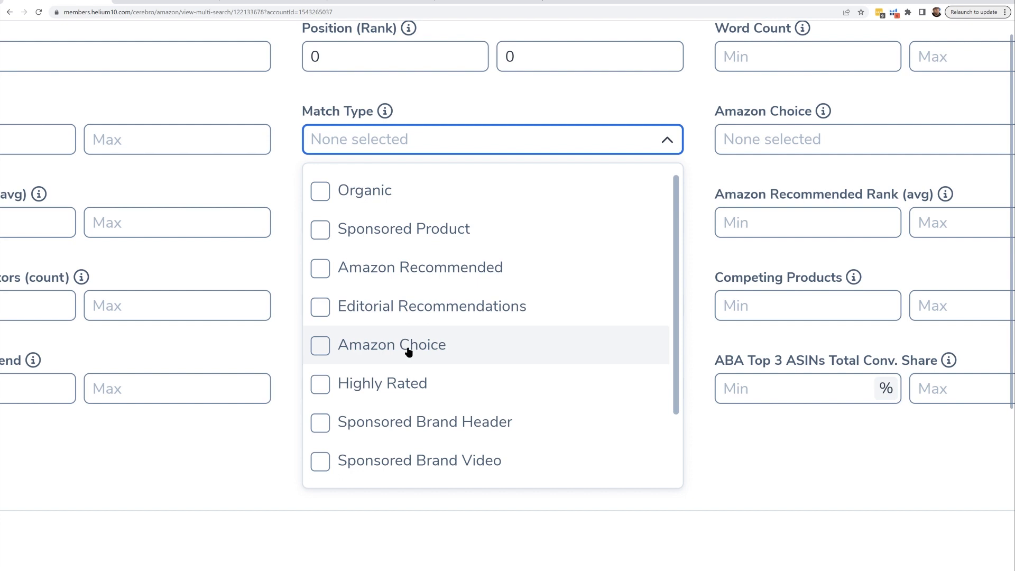
mouse_move(397, 350)
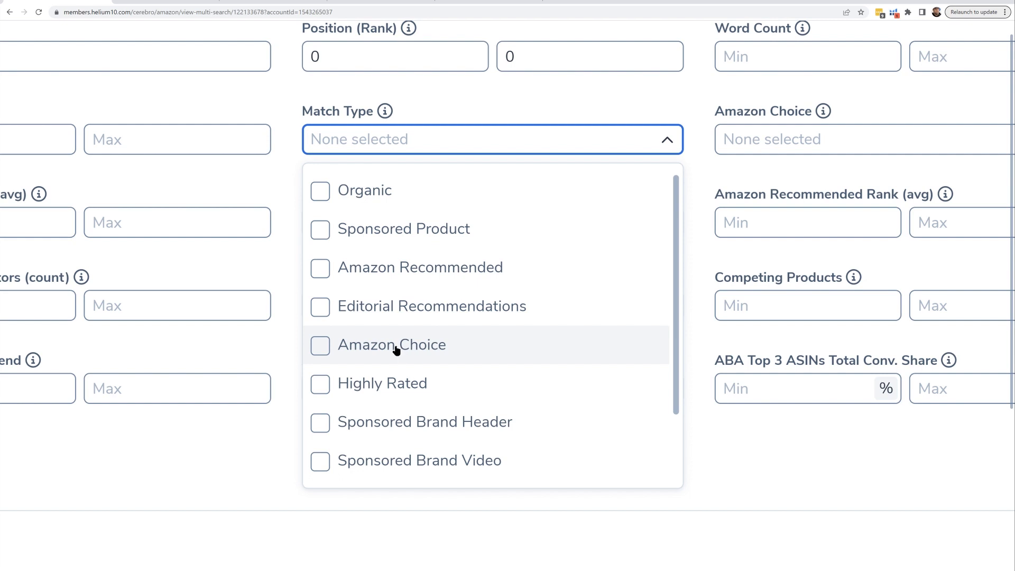
mouse_move(399, 383)
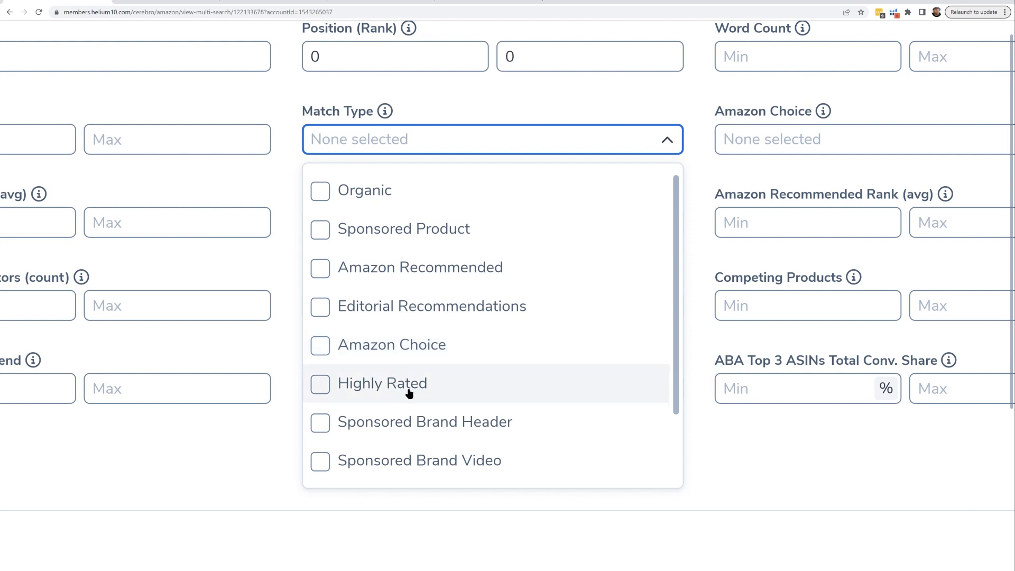
mouse_move(408, 422)
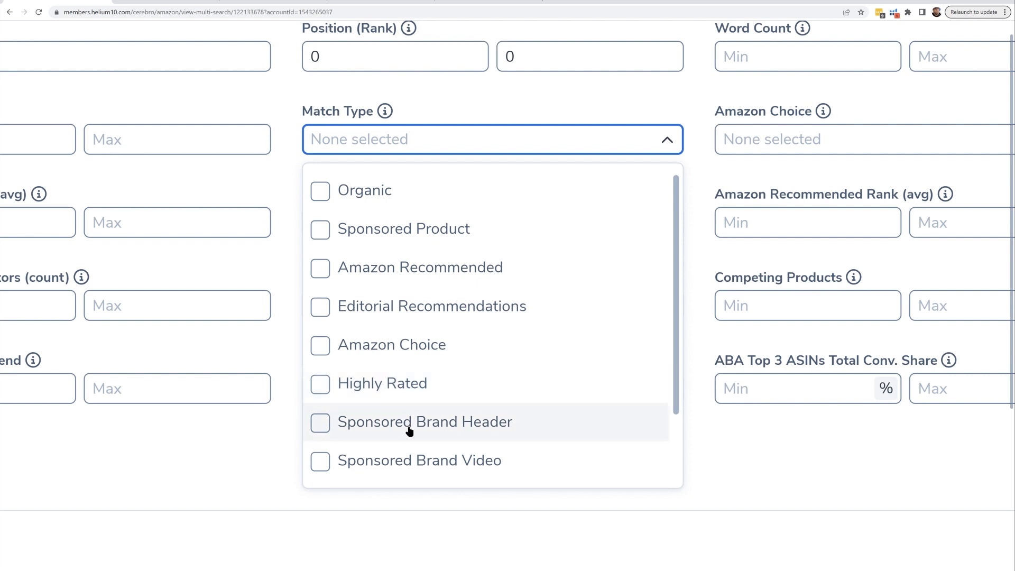
mouse_move(467, 427)
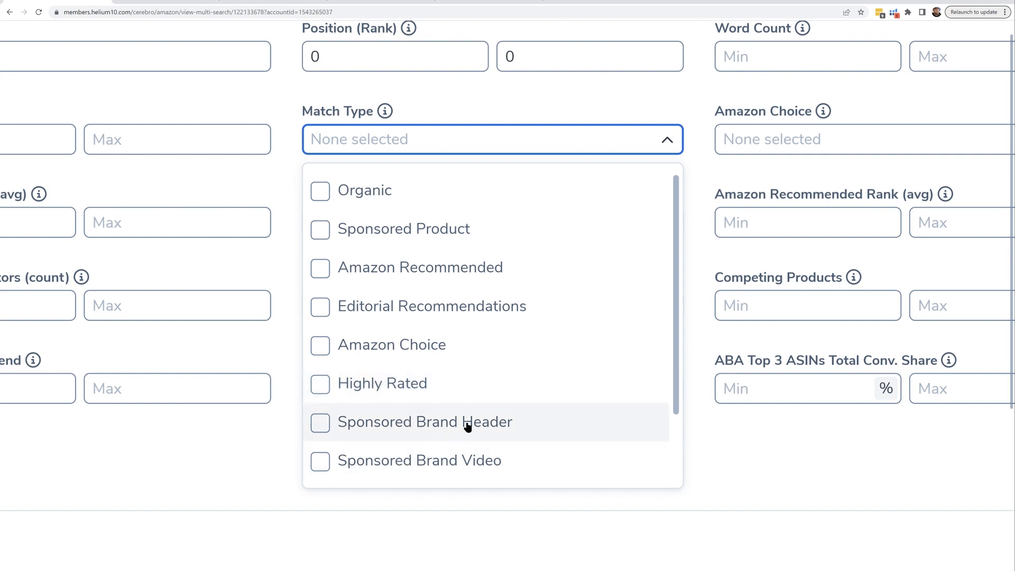
mouse_move(466, 422)
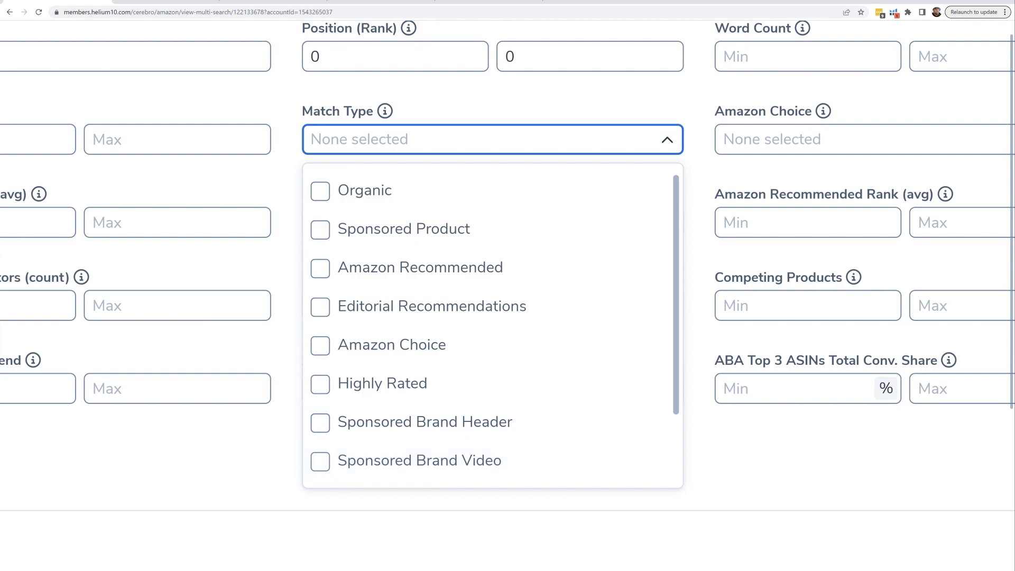